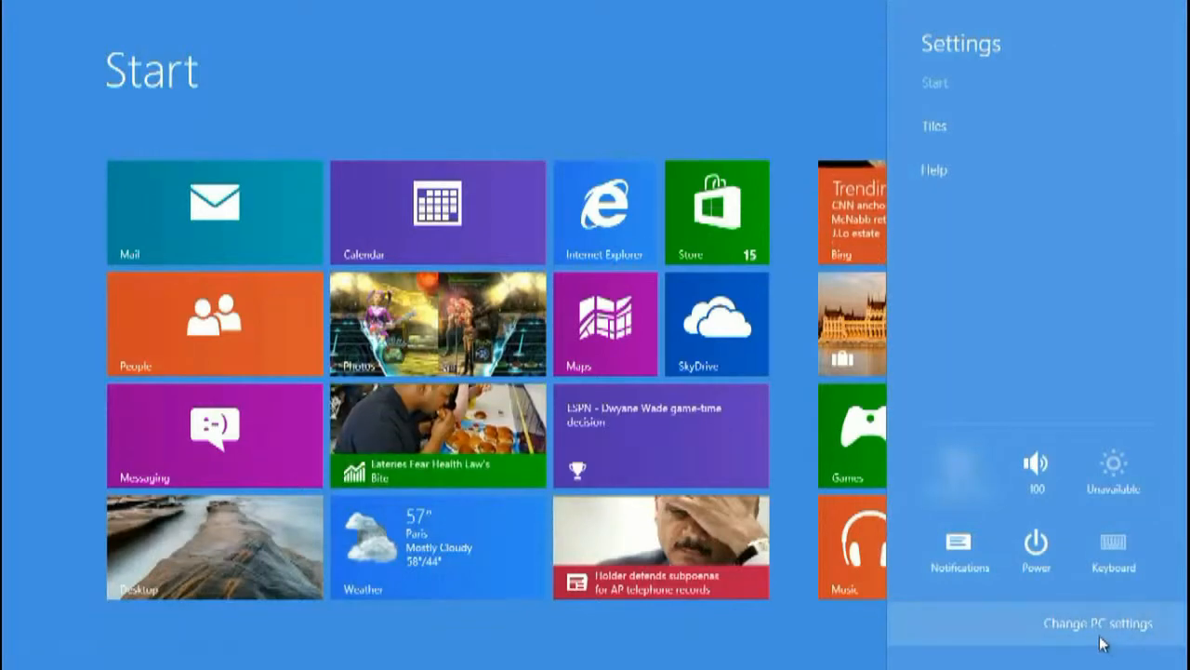
Choose Change PC settings from the Settings charm to reach the Personalize page.
left_click(1095, 623)
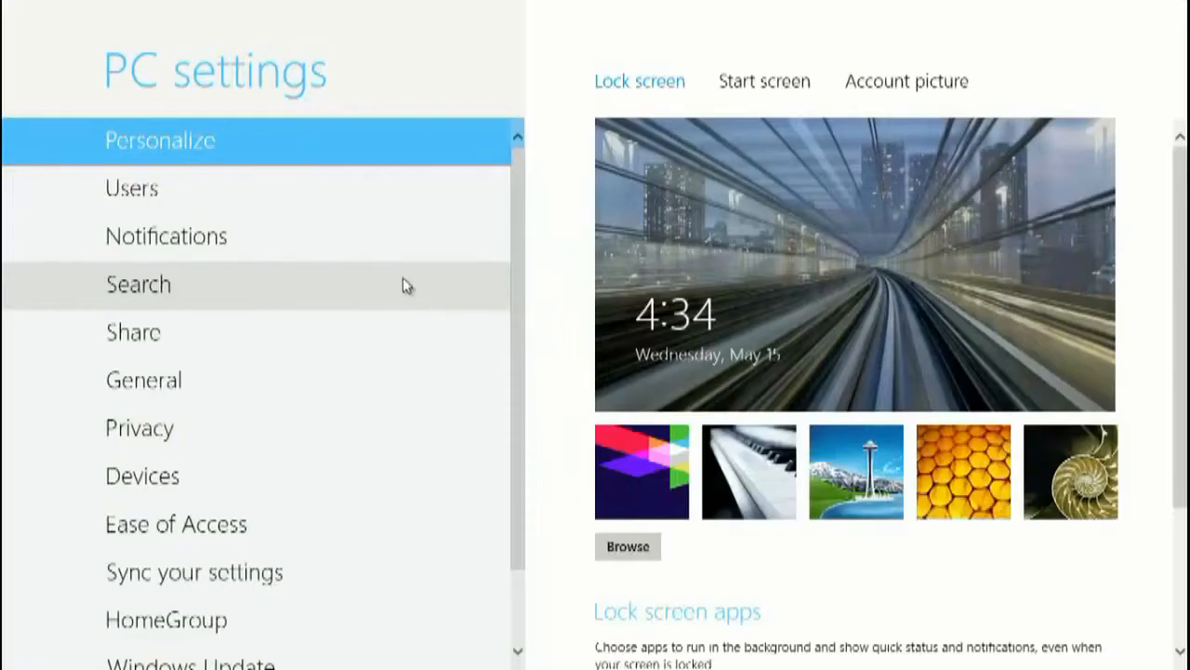
mouse_move(282, 390)
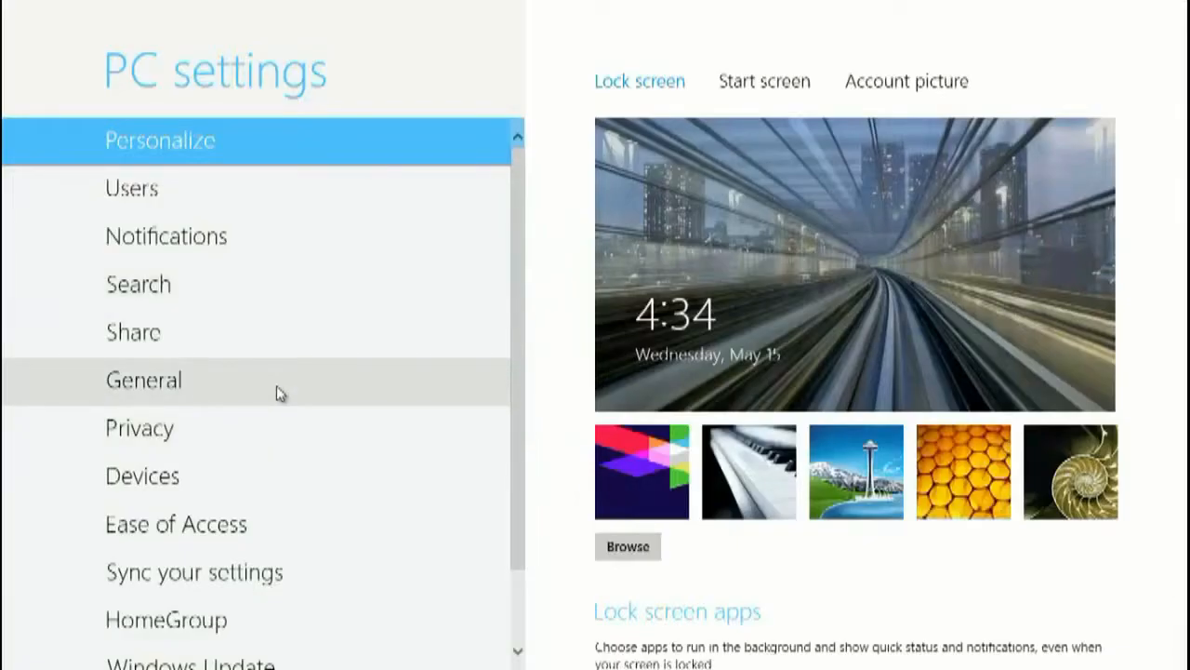
Under General, scroll to Available storage and view app sizes.
left_click(144, 379)
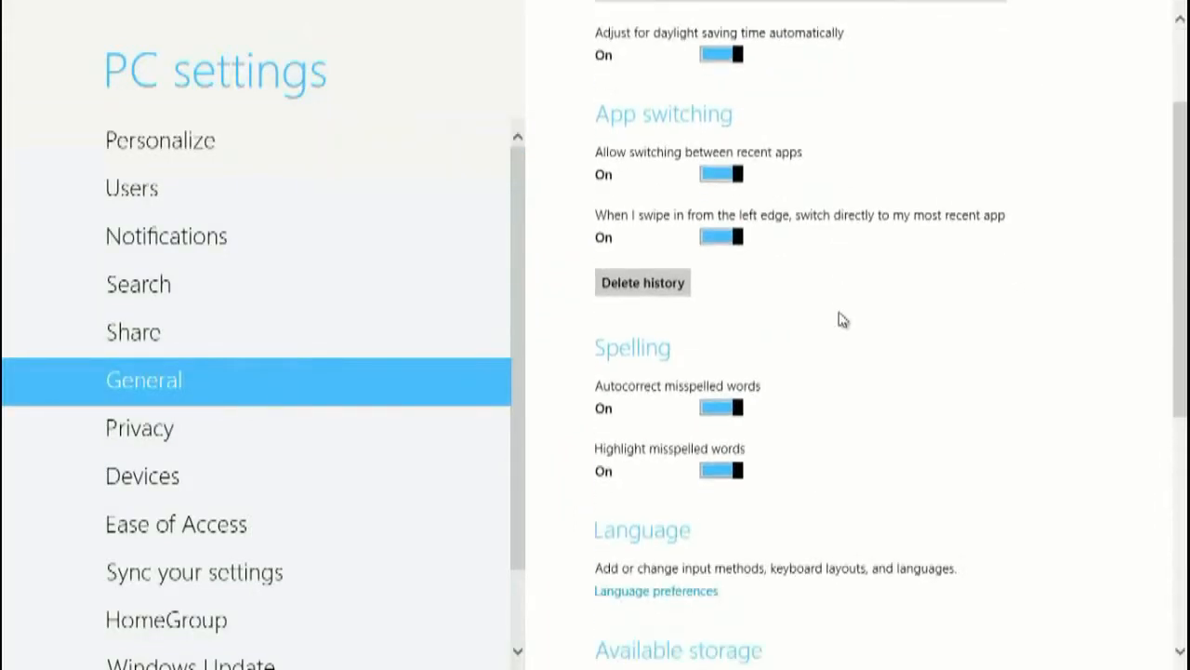
scroll("down", 3)
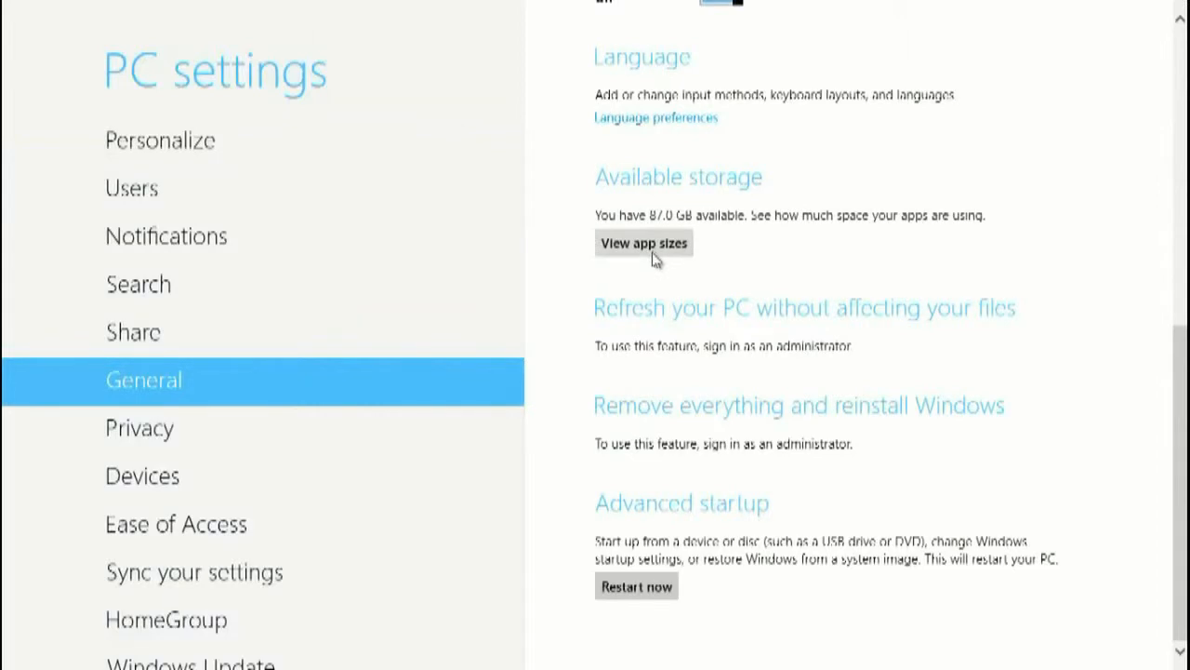
left_click(644, 243)
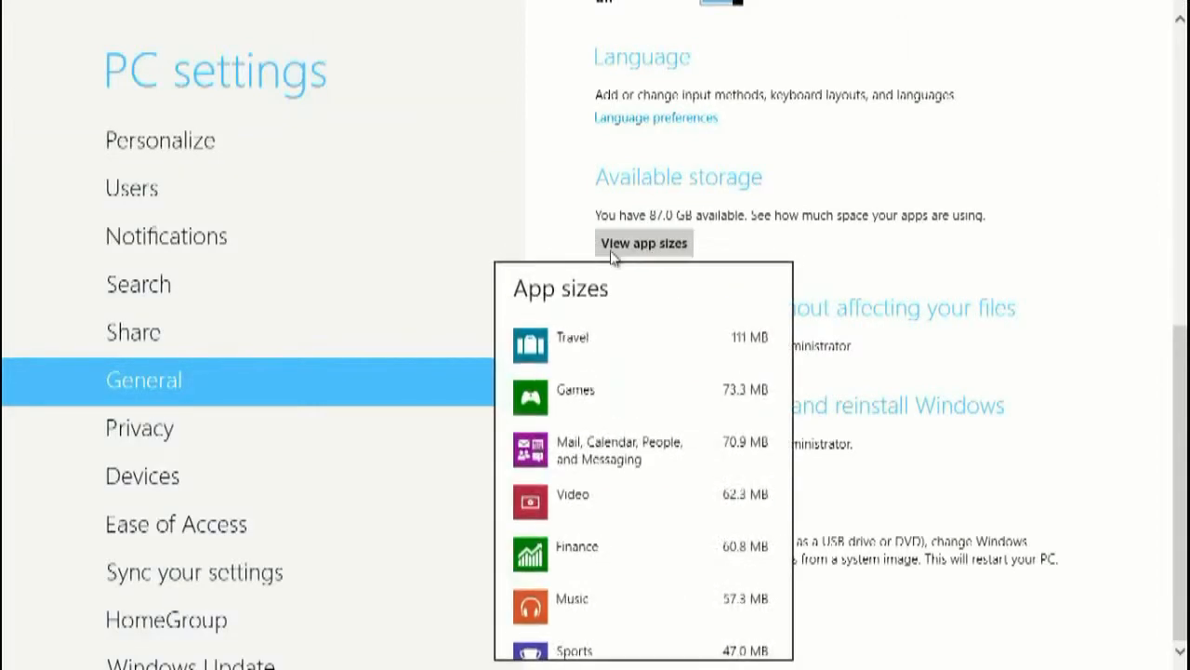
scroll("down", 3)
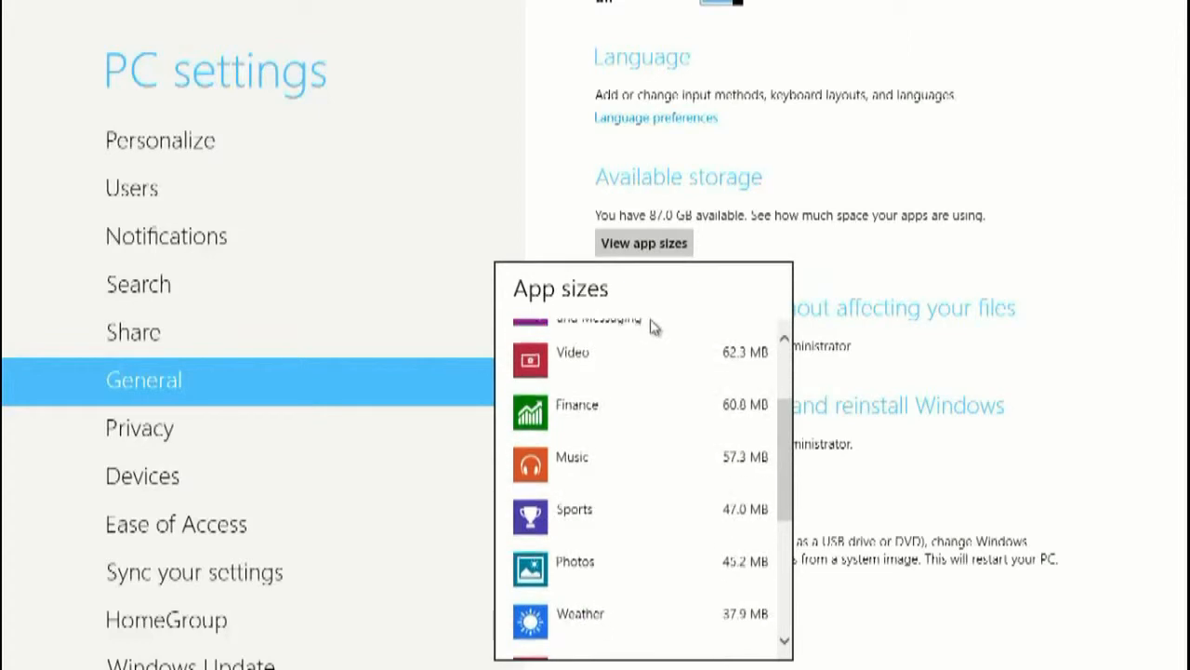
scroll("down", 3)
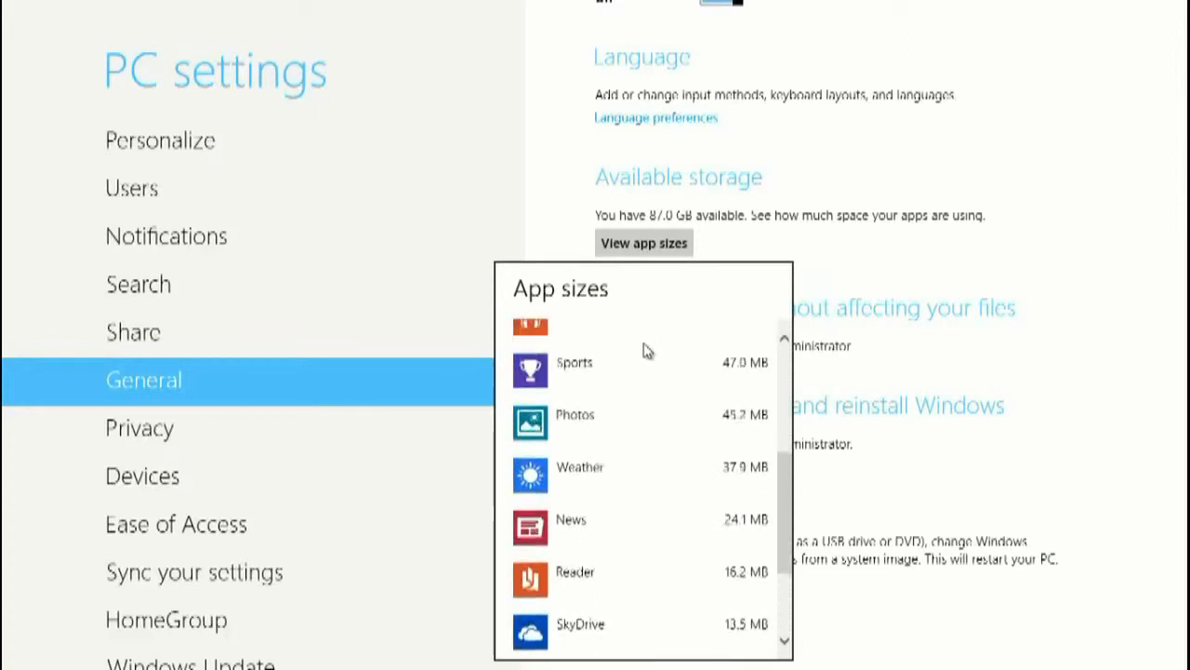
scroll("up", 3)
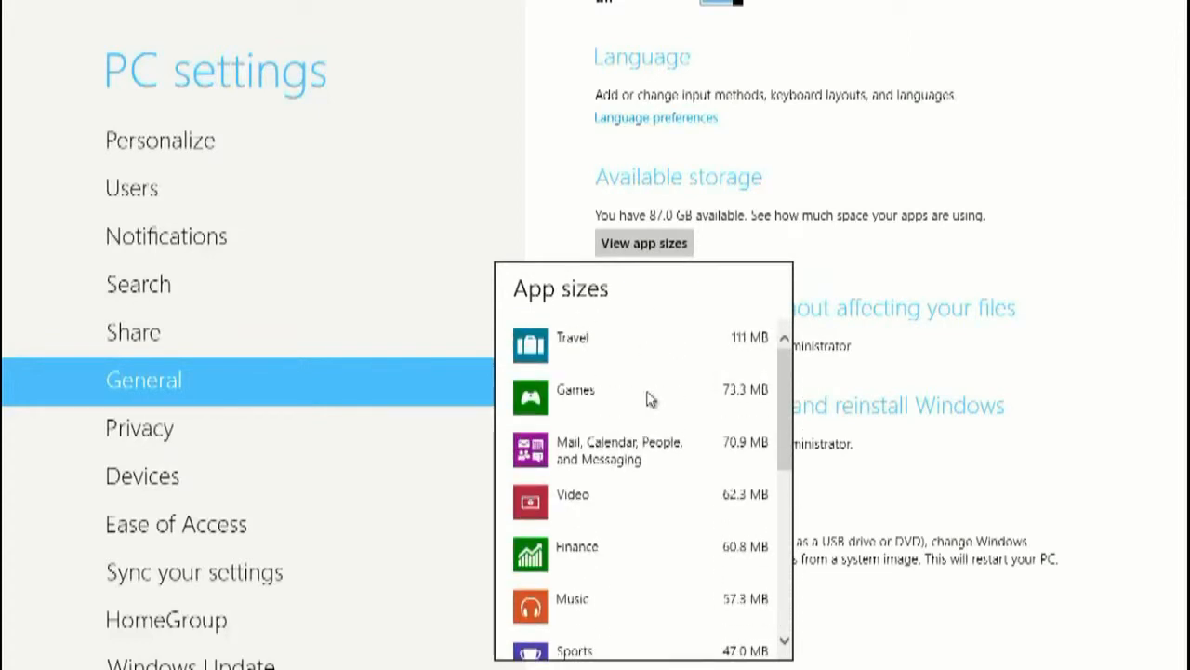